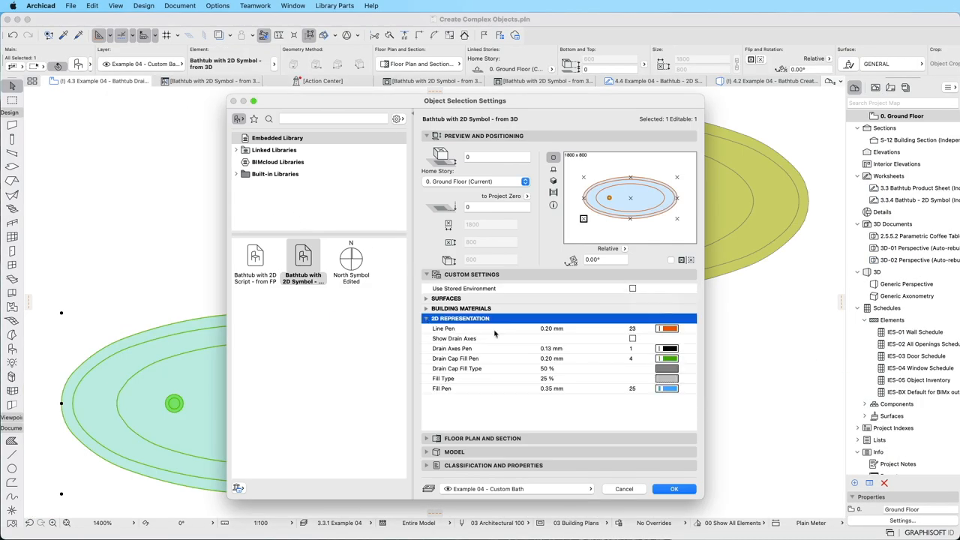
Step: Subtract one morph solid from the other via Boolean Operations > Subtract
click(675, 489)
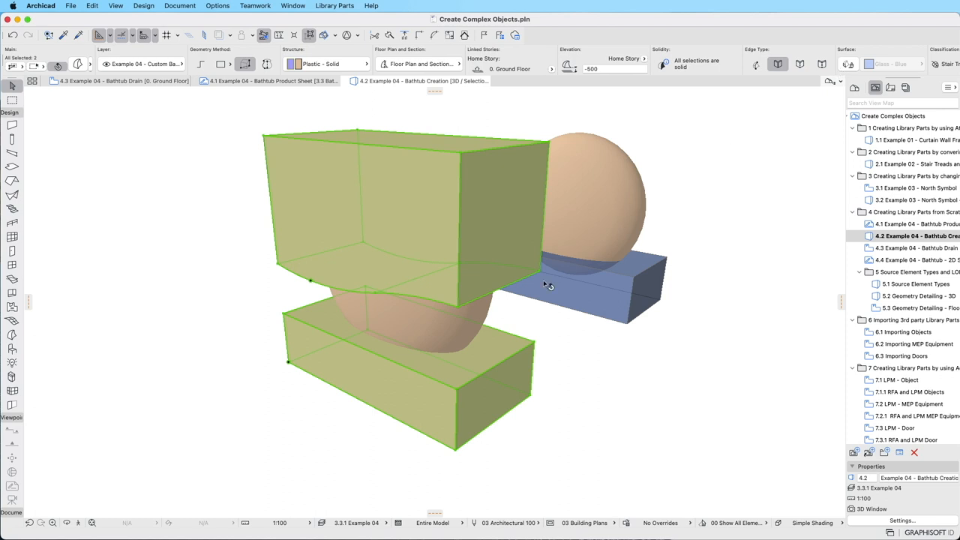
right_click(543, 286)
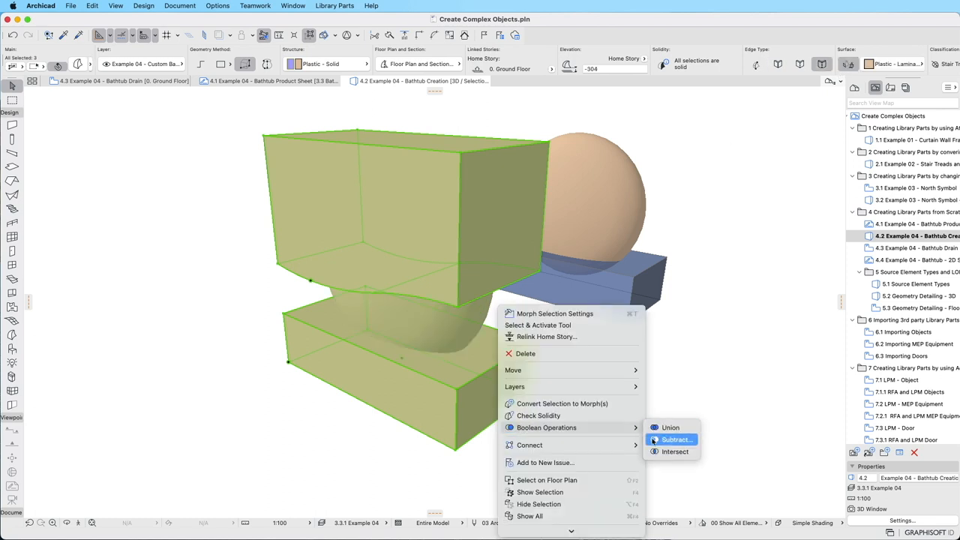
click(675, 440)
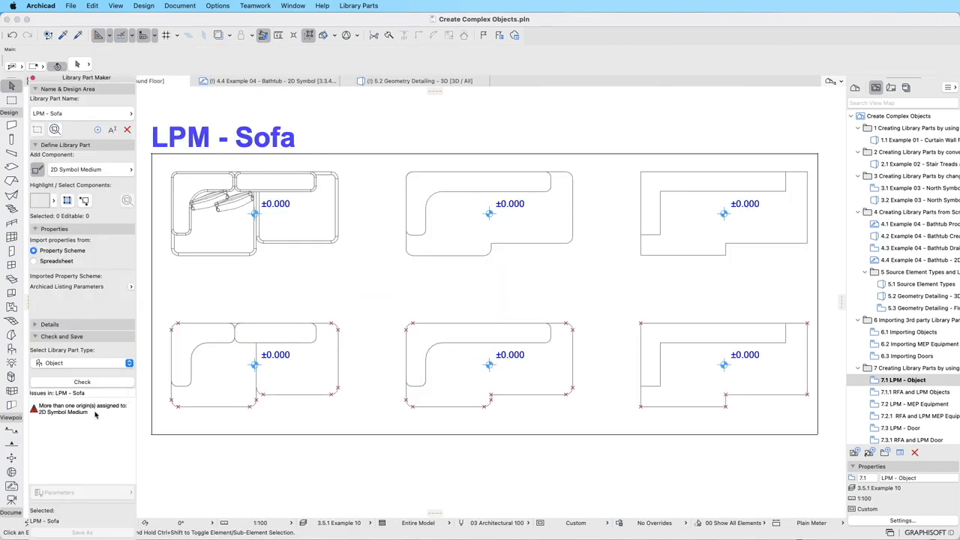
click(723, 365)
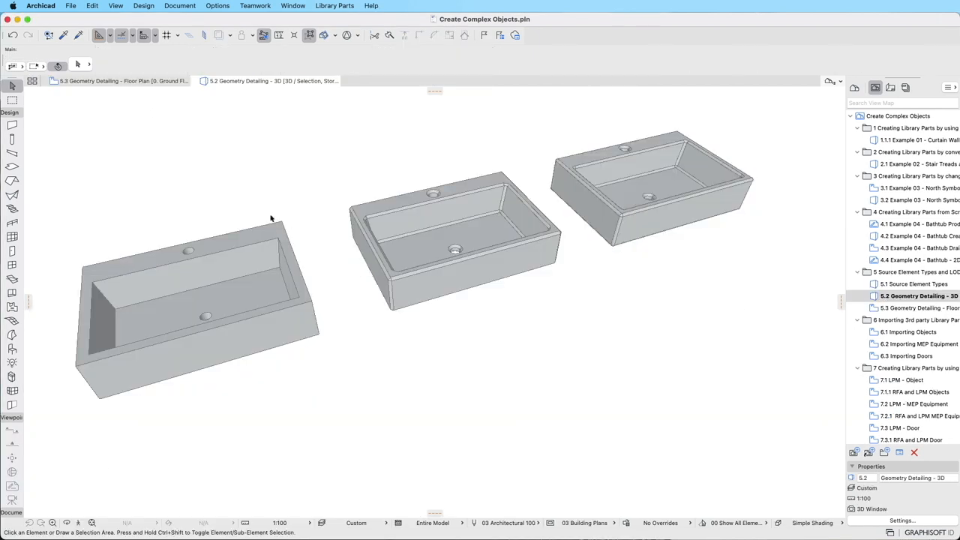
Step: Show the PolyCount polygon report for the sofa and reach the sphere's settings
click(72, 6)
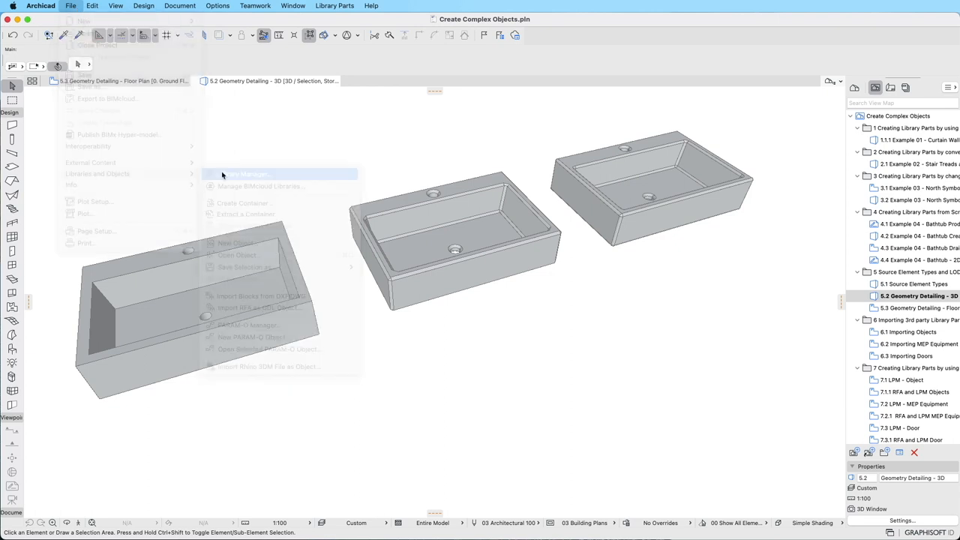
click(248, 174)
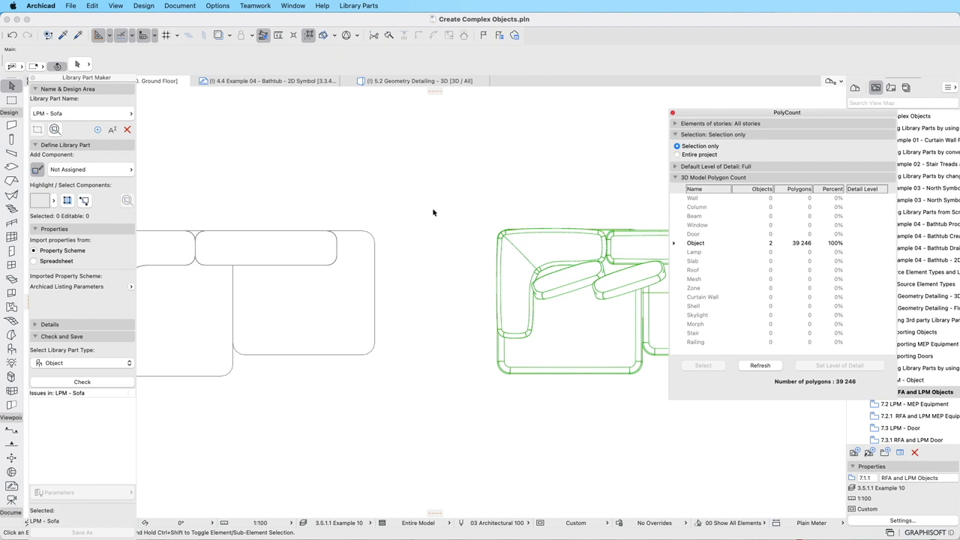
click(578, 300)
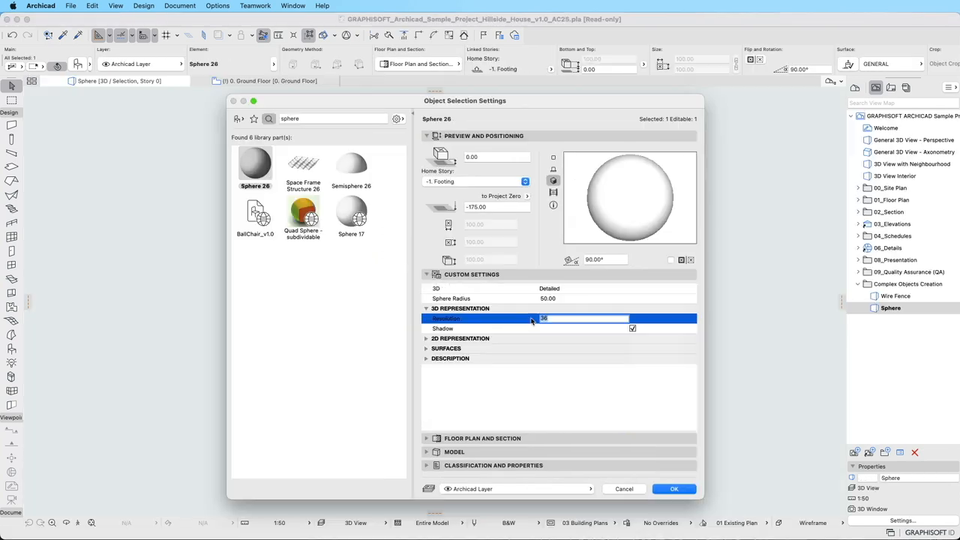
Step: Set the sphere's 3D Resolution parameter to 8 and apply it
text(8)
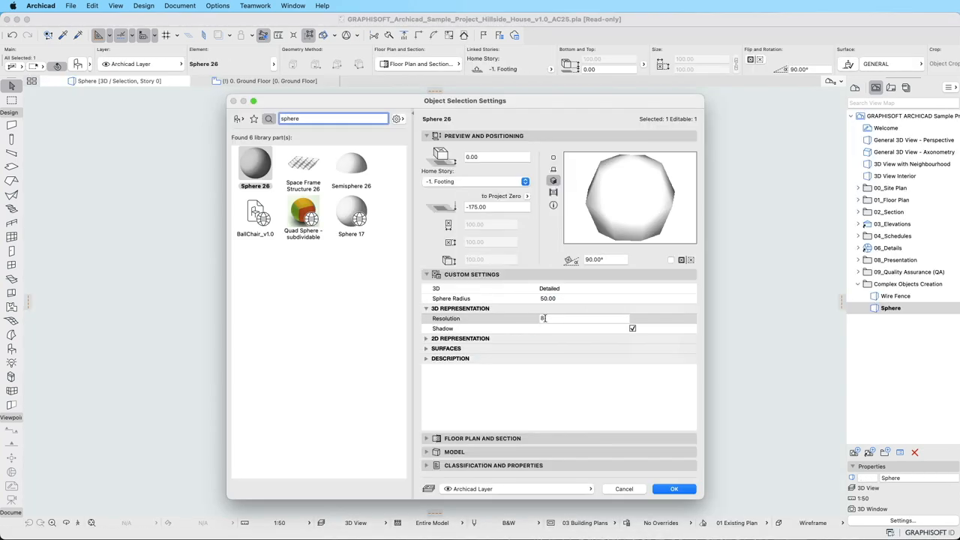
click(675, 489)
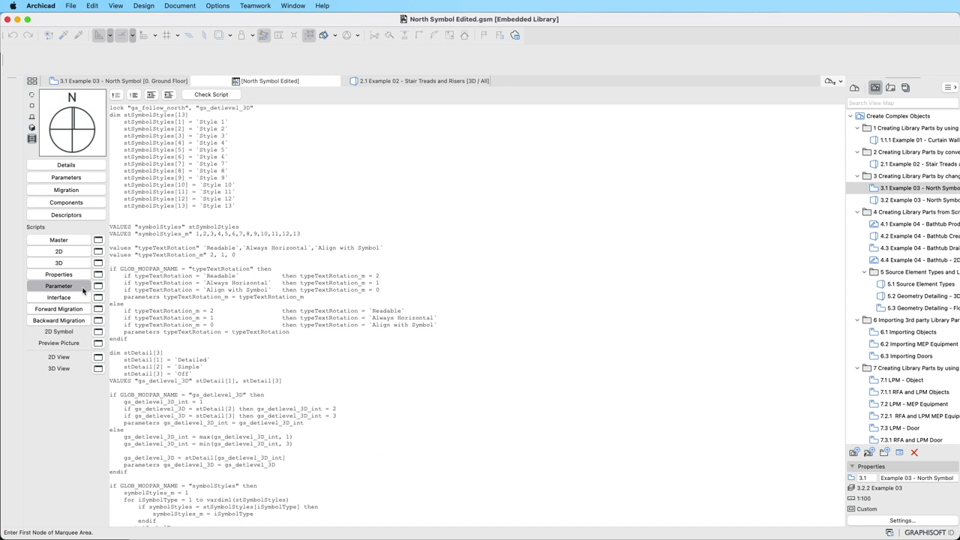
Step: Write "Let's get started!" in a new untitled library part's Master script
click(210, 93)
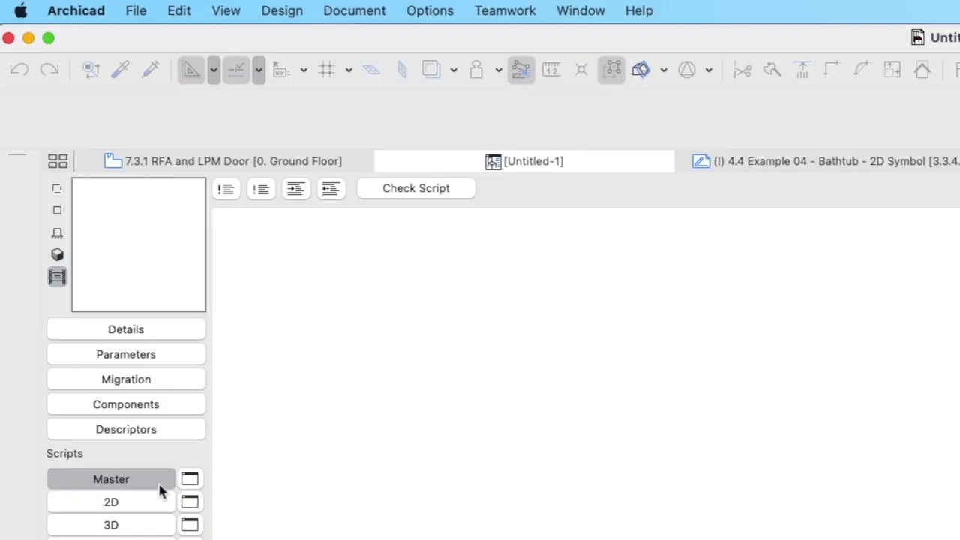
text(Let's get sta)
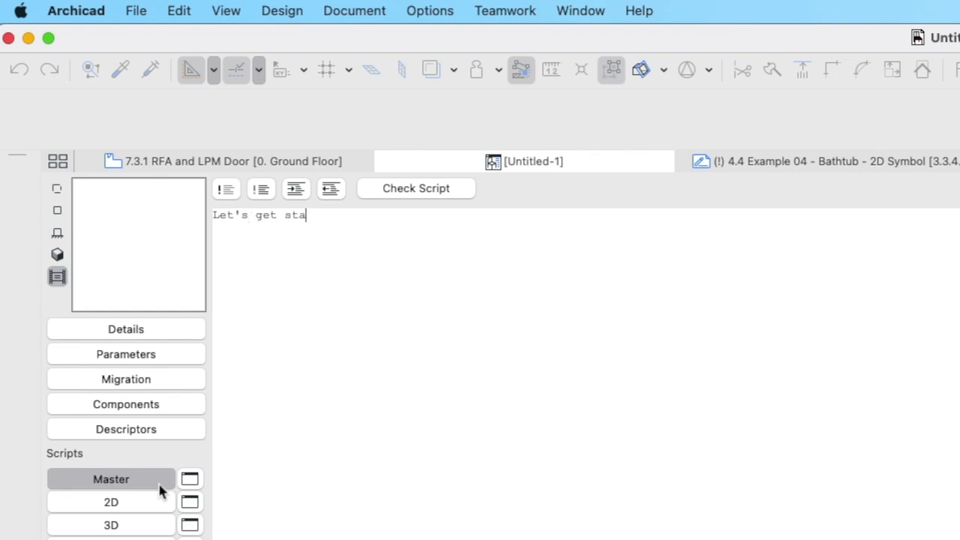
text(rted!)
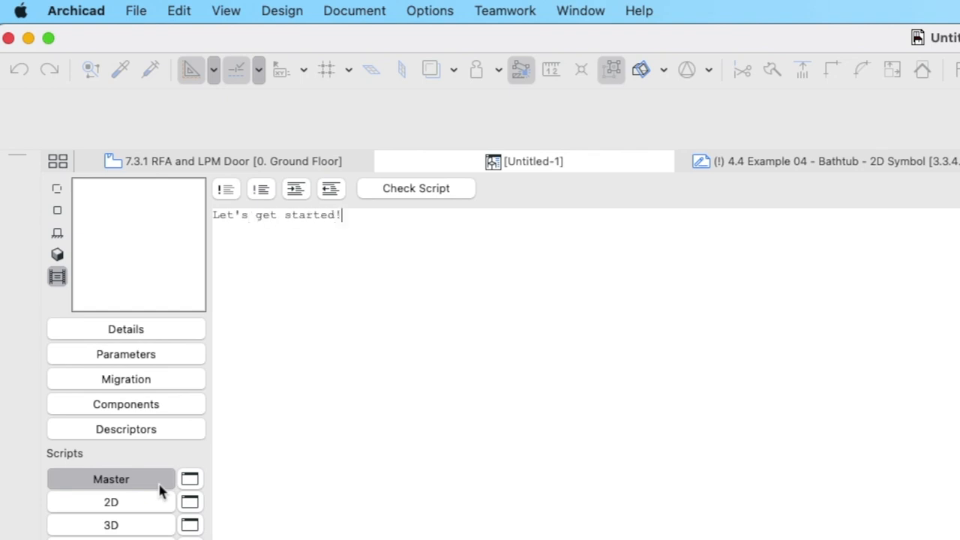